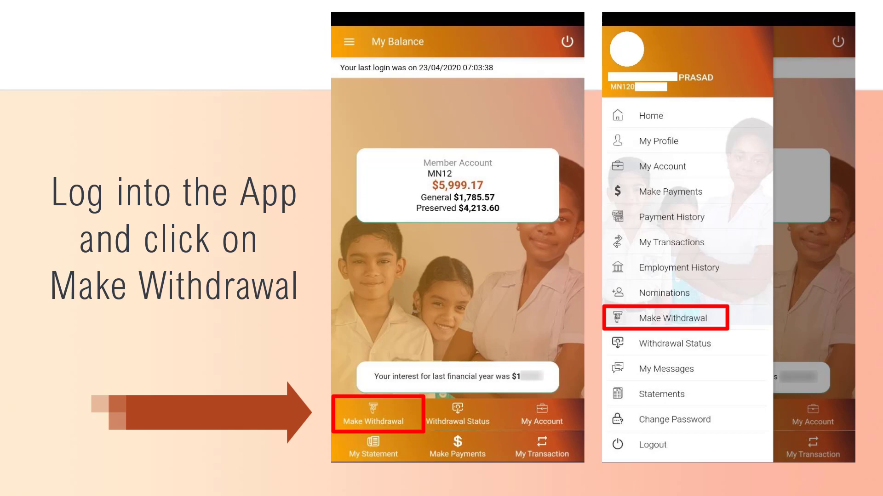
# Start an Unemployment Withdrawal, confirm member and employer contact details, reaching the sector page with Normal Unemployment
pyautogui.click(664, 317)
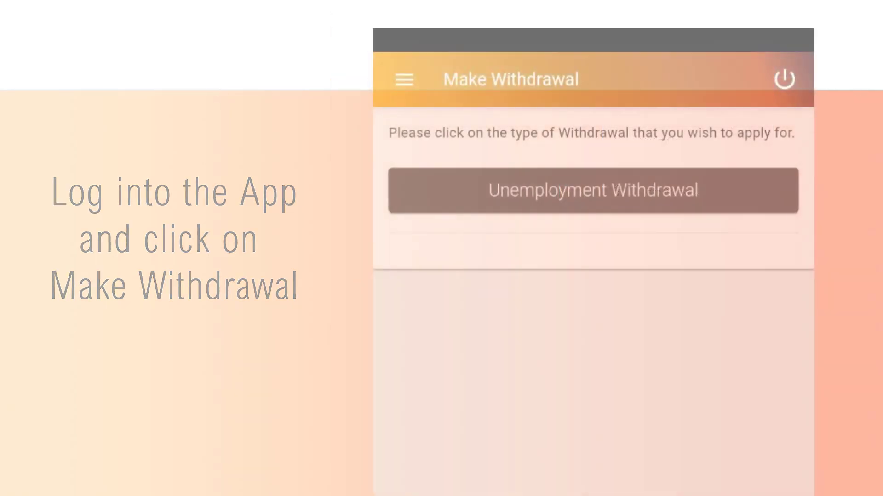
pyautogui.click(592, 190)
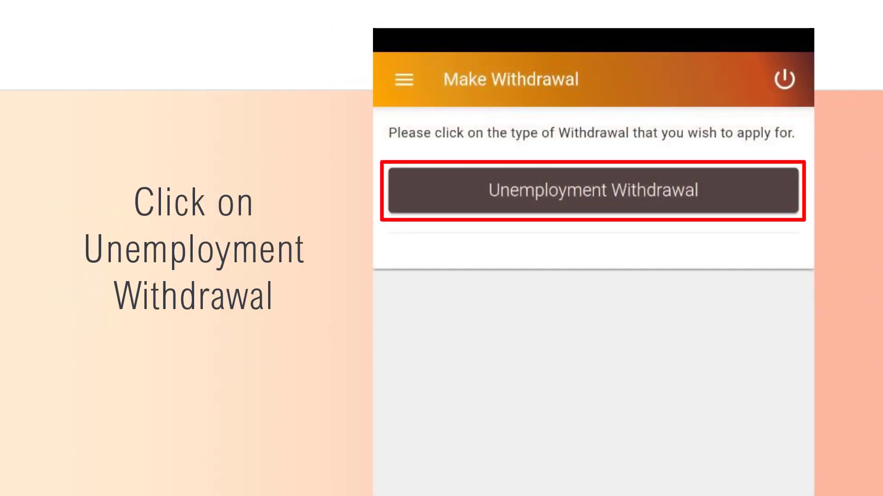
pyautogui.click(591, 190)
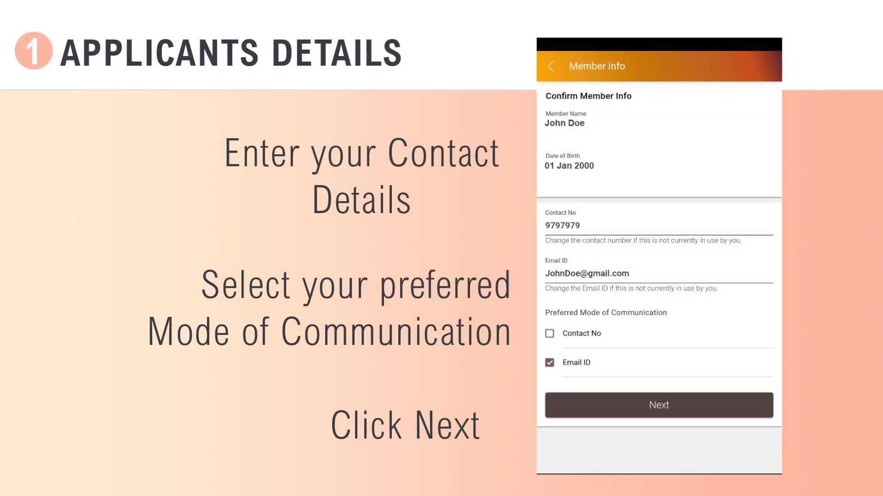
pyautogui.click(658, 404)
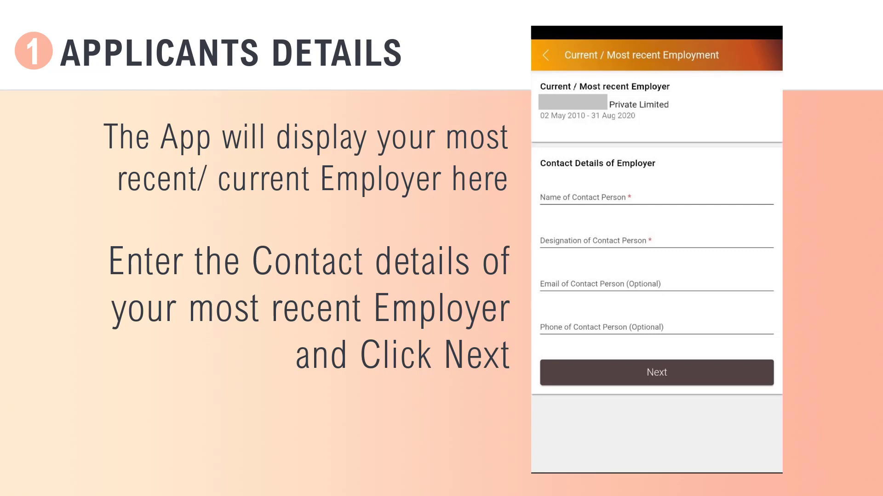
pyautogui.click(656, 372)
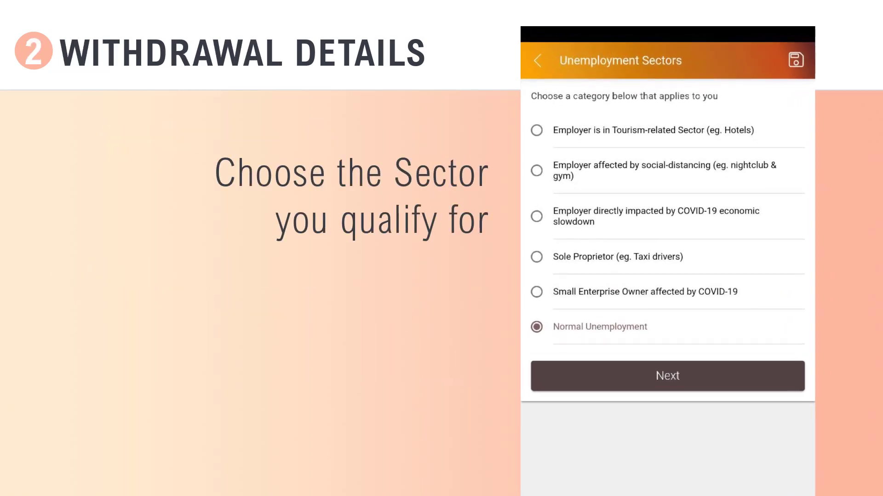
# Keep Normal Unemployment as sector, request an amount of 500, and reach the payment options with Direct Deposit
pyautogui.click(666, 376)
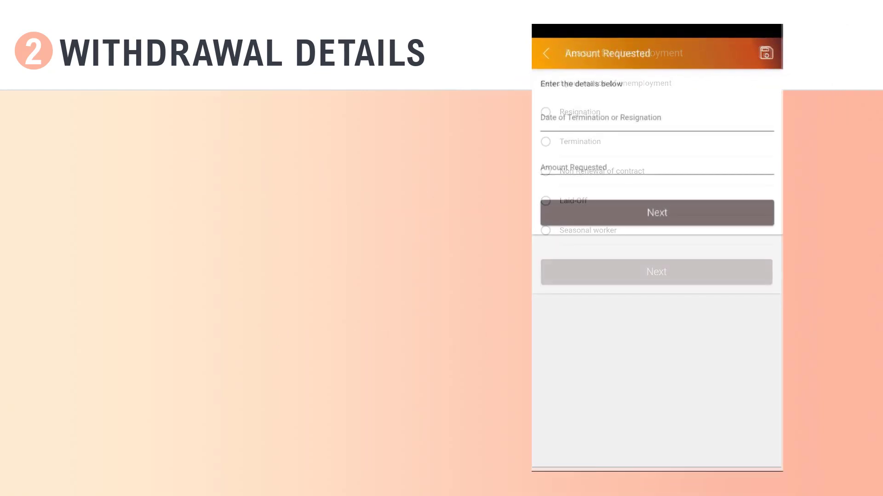
pyautogui.write('500')
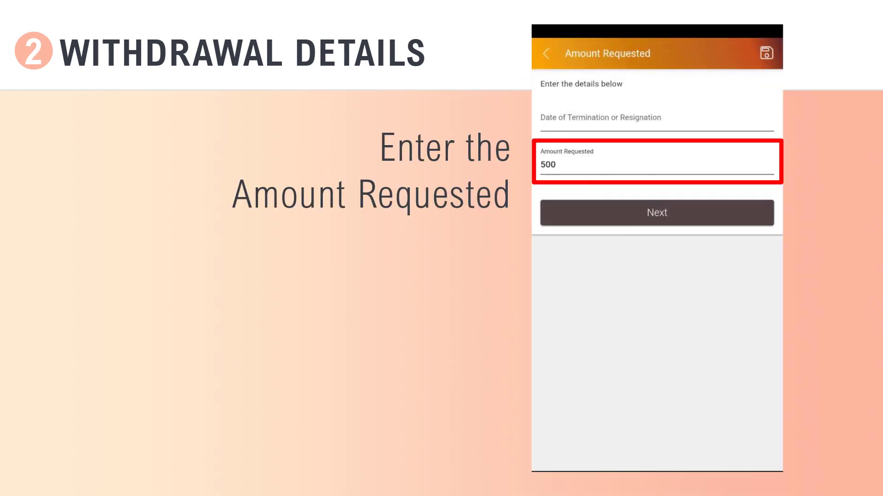
pyautogui.click(656, 117)
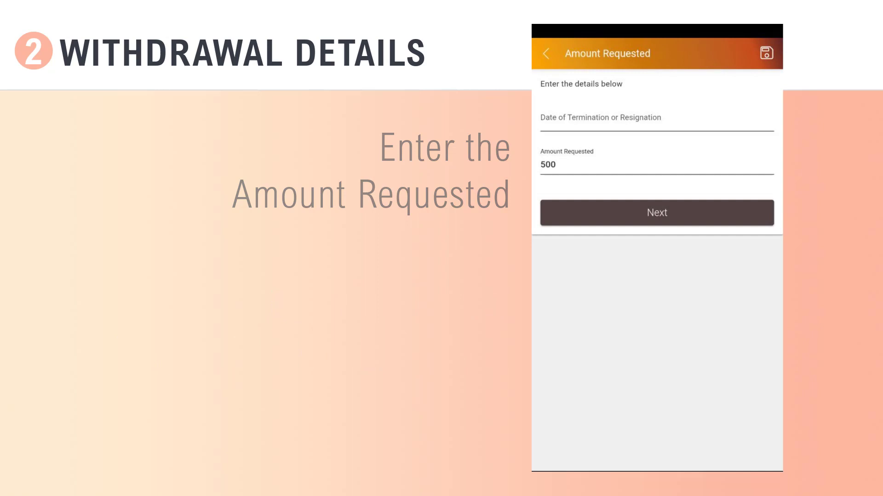
pyautogui.click(656, 212)
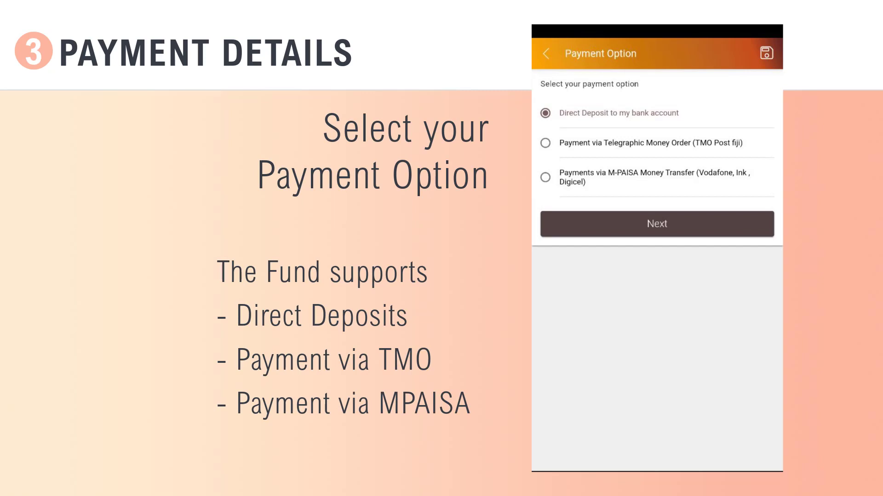
# Choose the saved ANZ bank account for direct deposit and continue to supporting document uploads
pyautogui.click(656, 223)
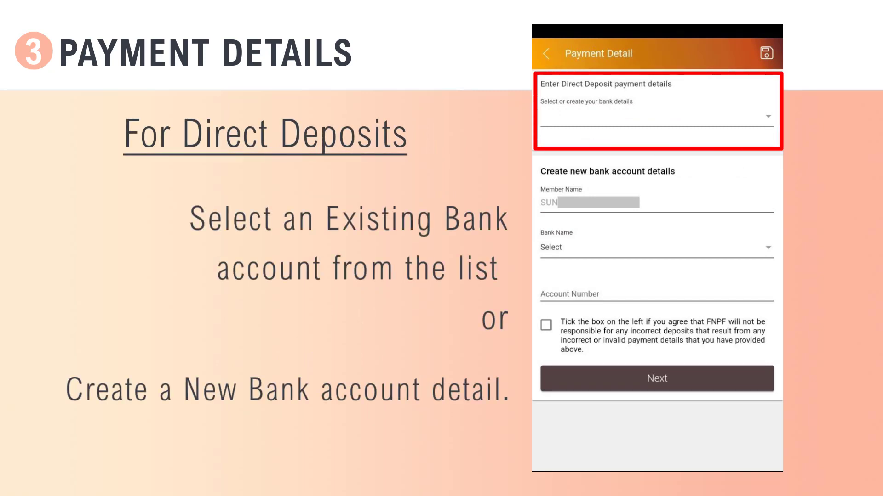
pyautogui.click(656, 116)
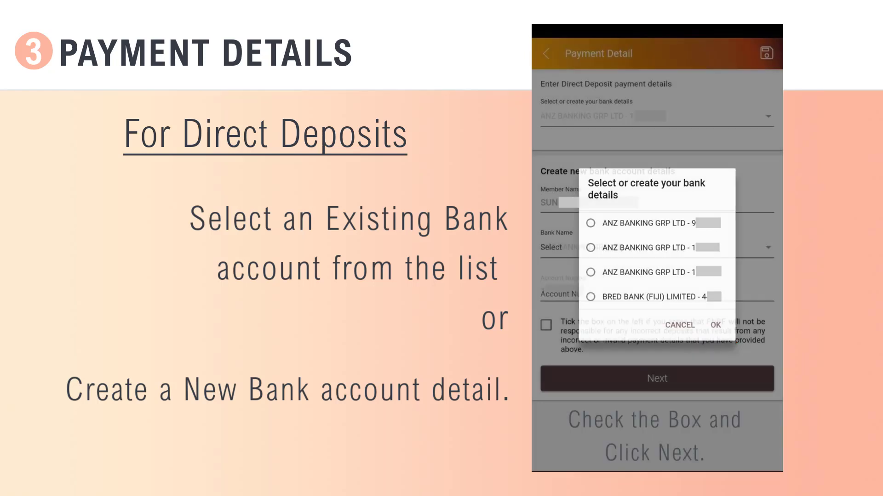
pyautogui.click(712, 325)
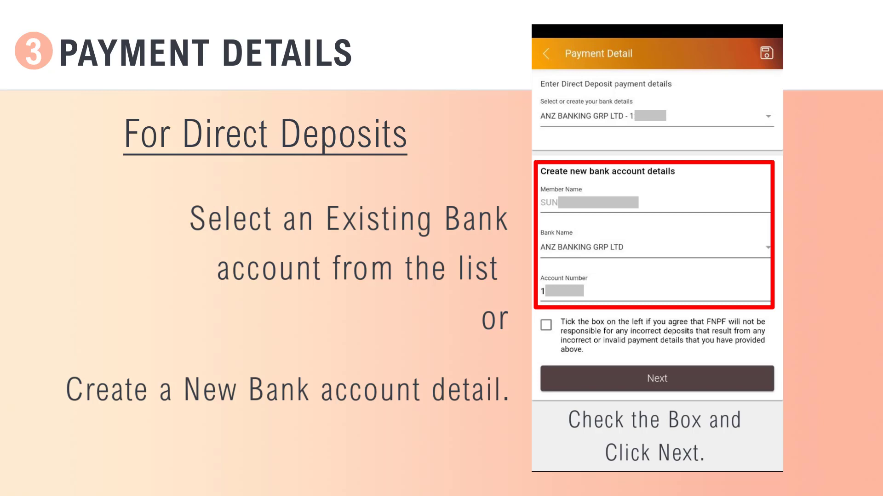
pyautogui.click(656, 379)
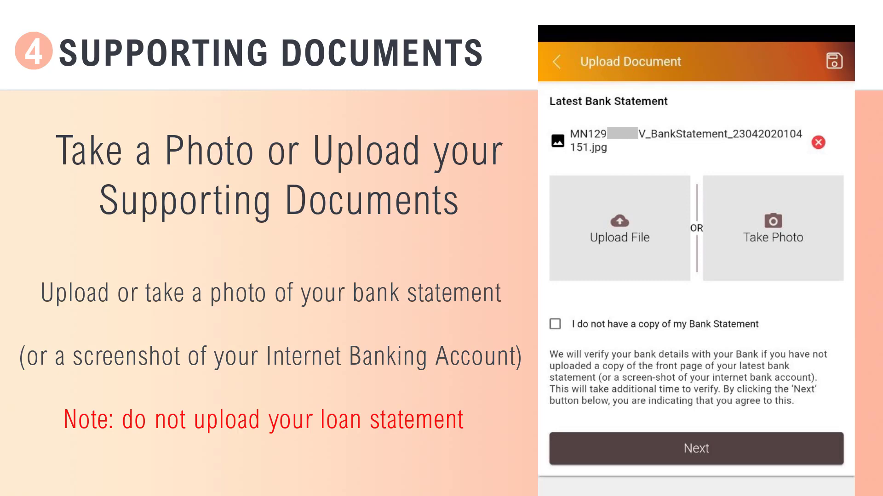
# Attach the bank statement, termination letter, photo ID and other documents, reaching the Member Photo page
pyautogui.click(696, 448)
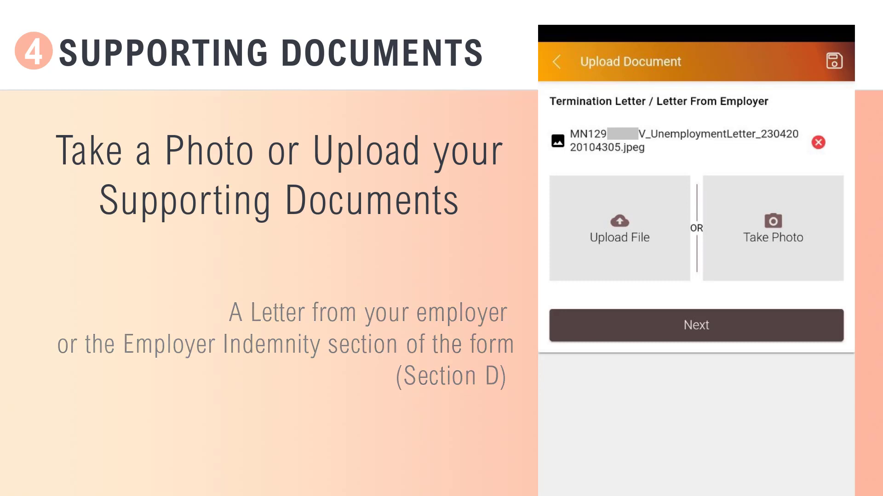
pyautogui.click(695, 325)
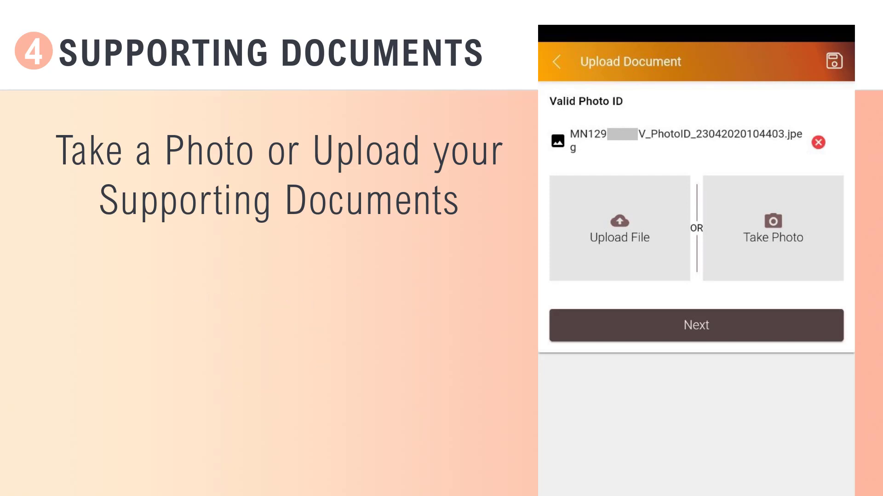
pyautogui.click(695, 325)
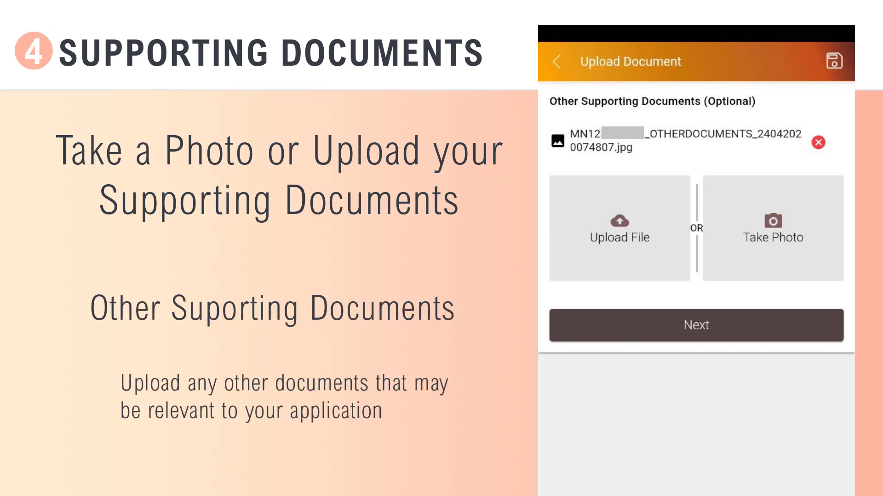
pyautogui.click(695, 326)
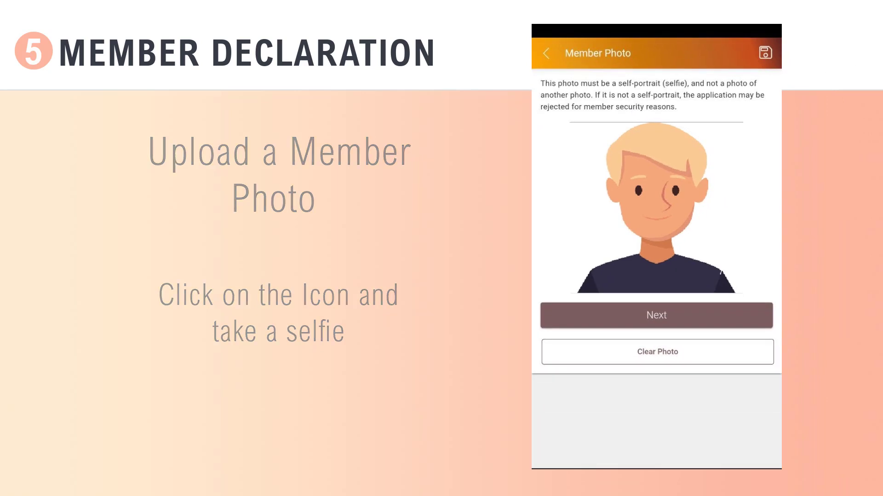
# Continue past the selfie, draw the signature, review the application and agree to the declaration
pyautogui.click(656, 316)
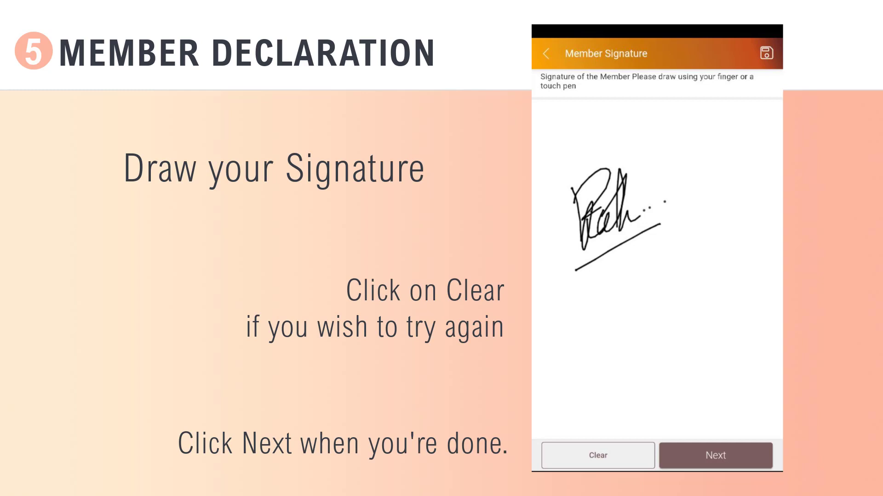
pyautogui.click(715, 456)
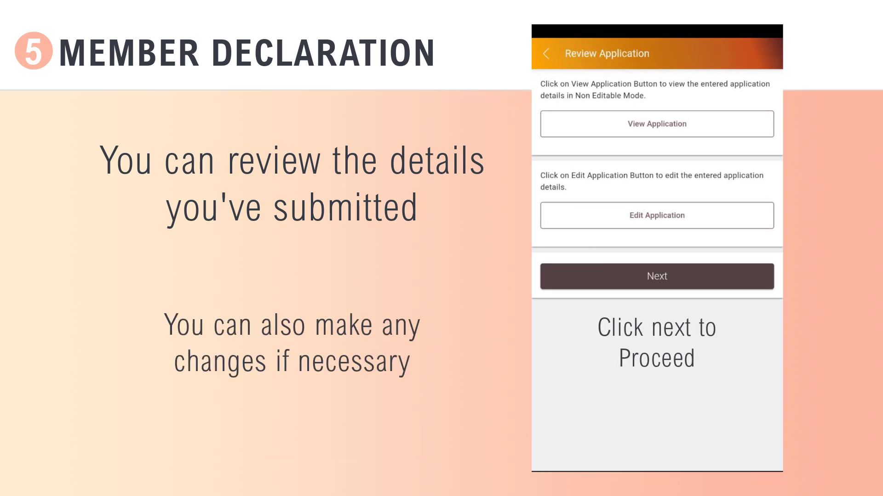
pyautogui.click(656, 276)
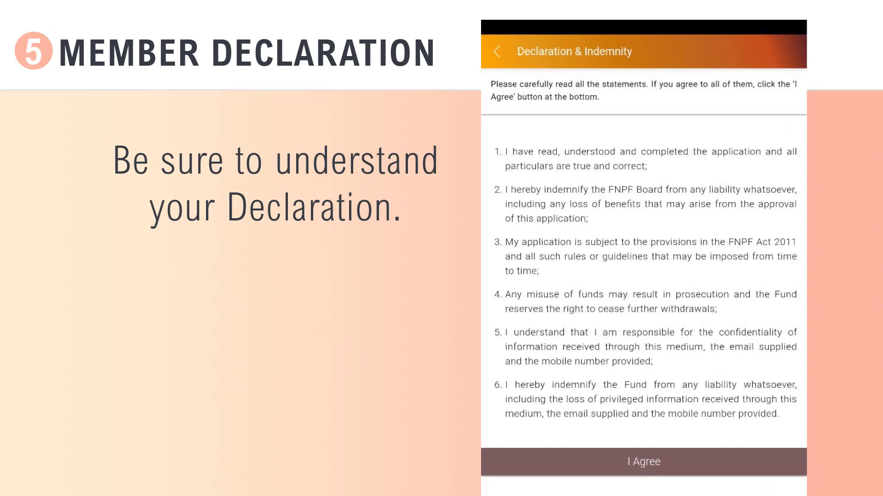
pyautogui.click(642, 462)
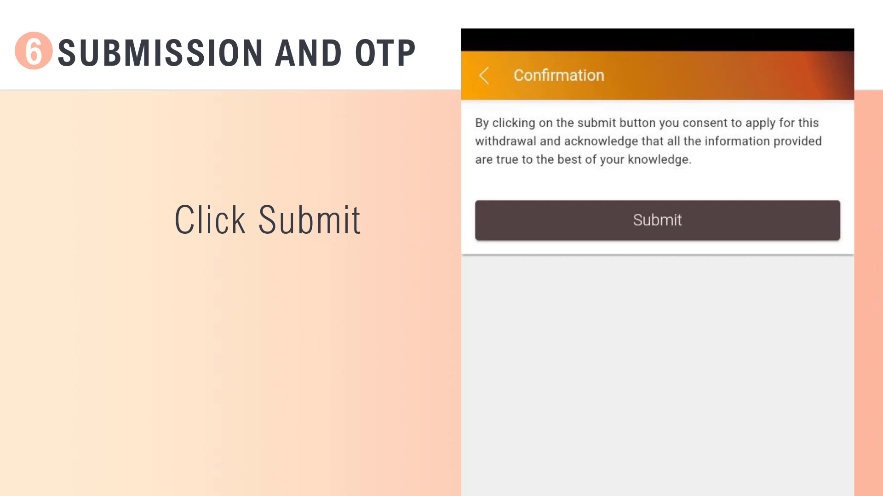
pyautogui.click(656, 220)
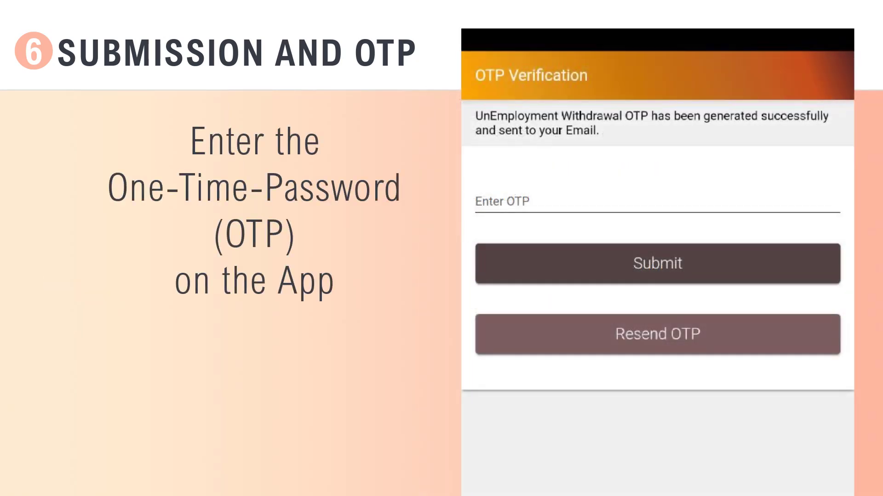
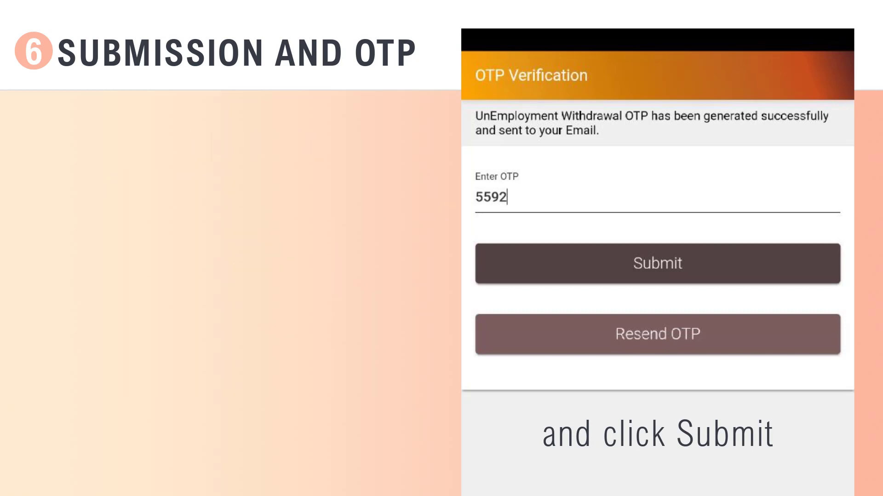
pyautogui.click(656, 264)
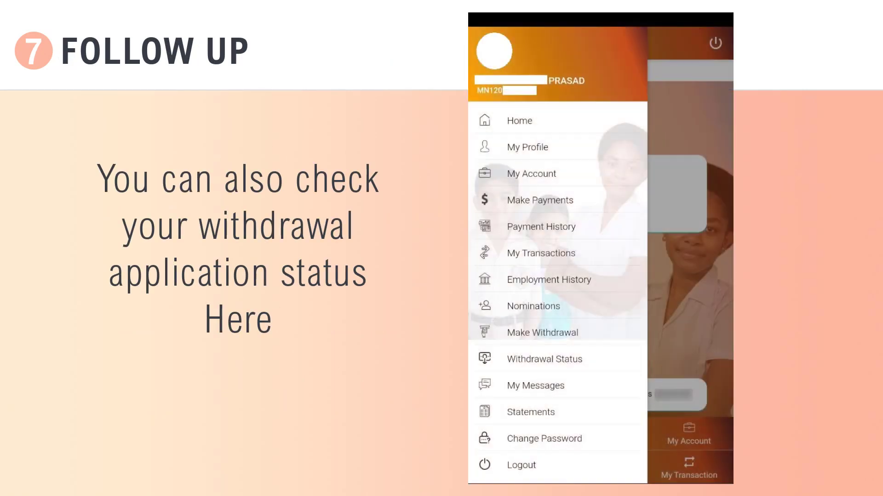
pyautogui.click(544, 358)
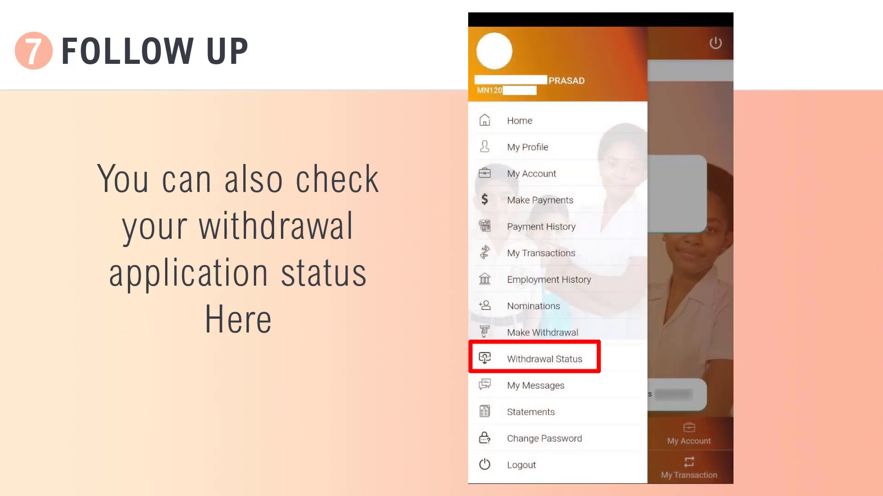
pyautogui.click(542, 359)
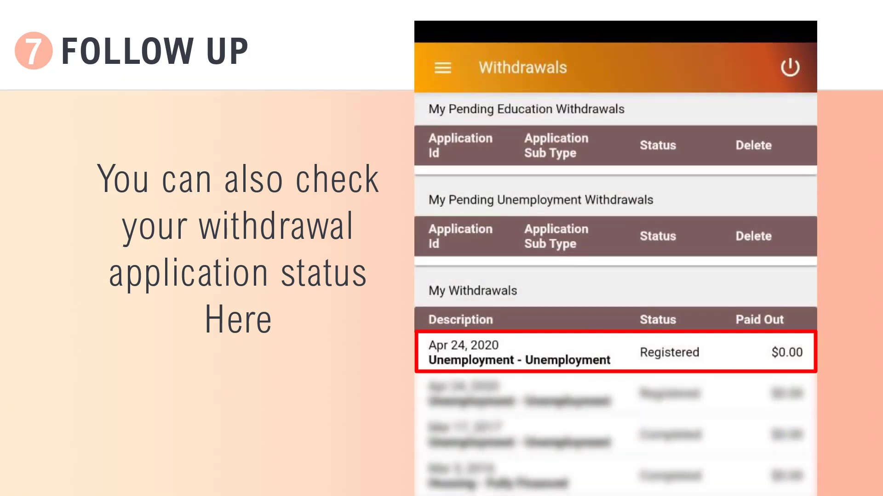